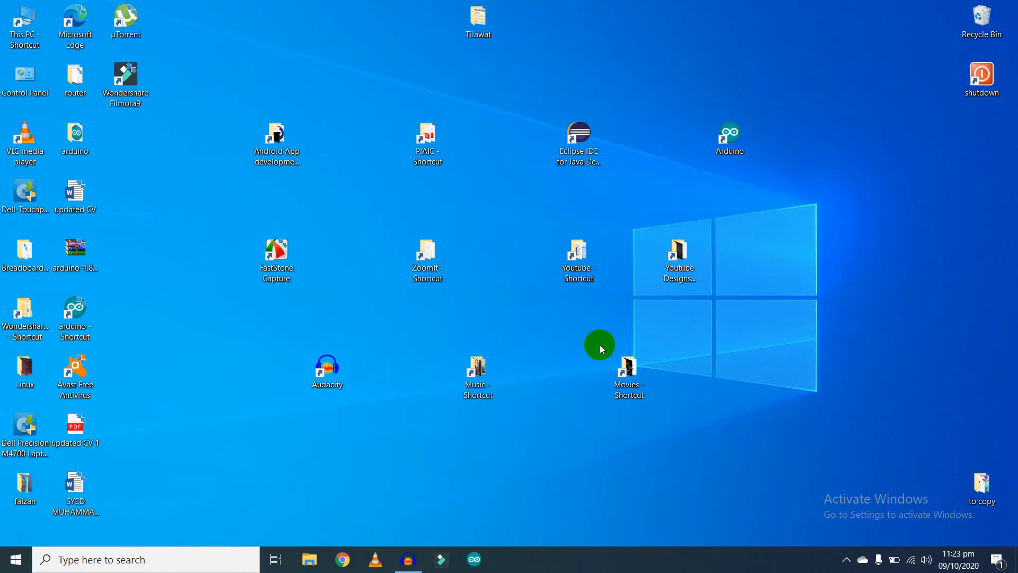
- Open the Start menu and launch Command Prompt
click(13, 559)
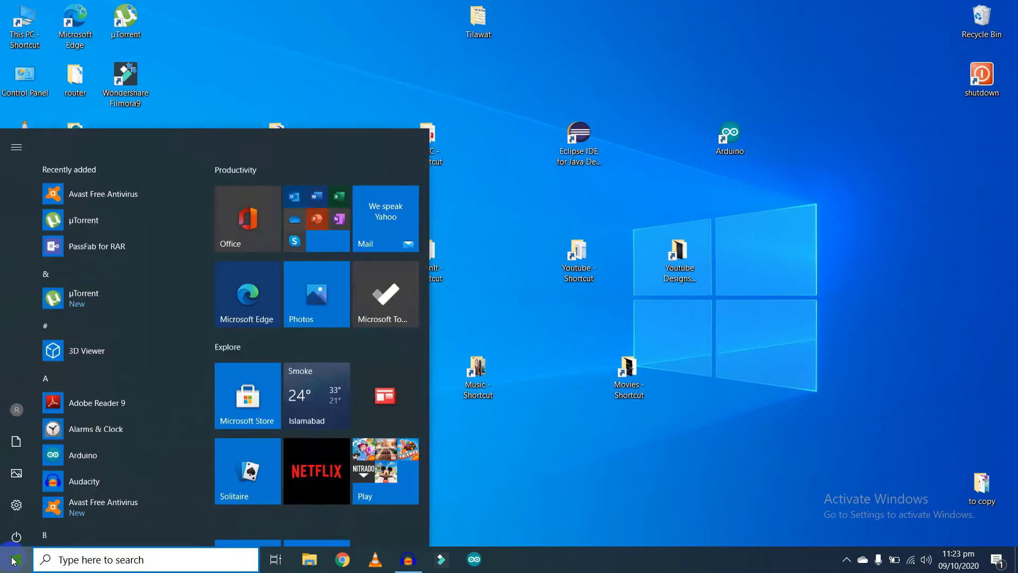
click(12, 559)
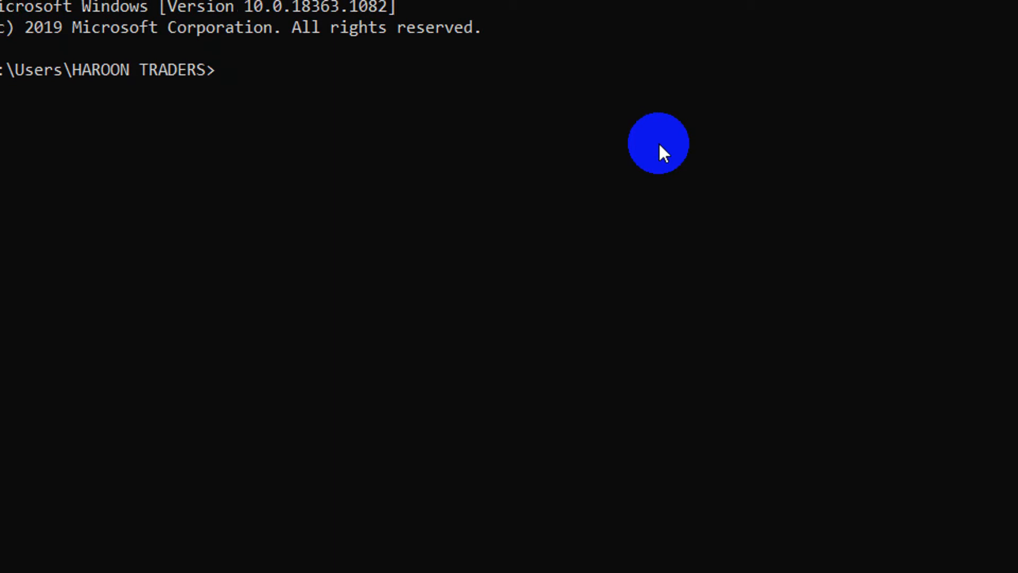
- Run color a to turn the console text light green
text(color)
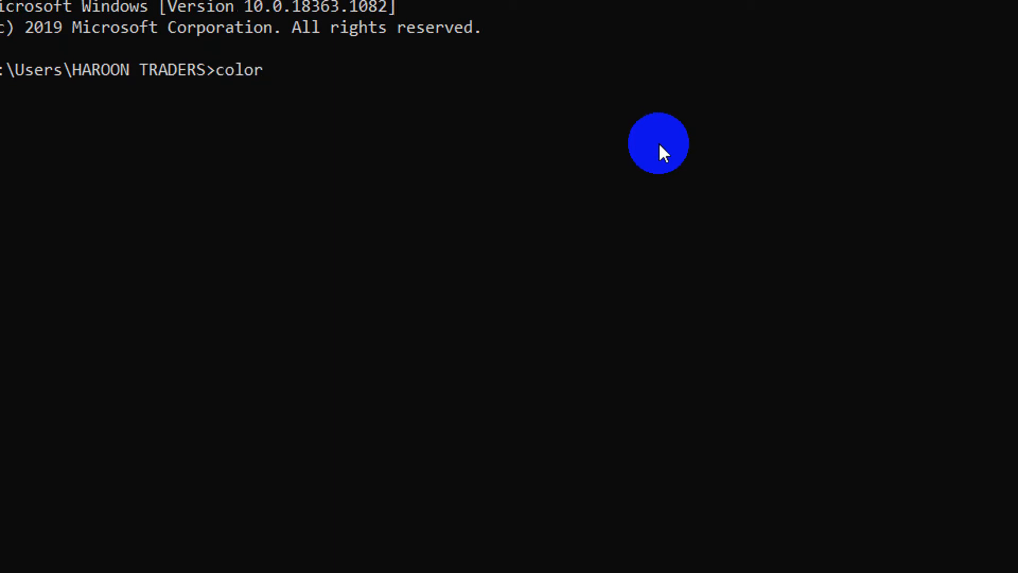
text(a)
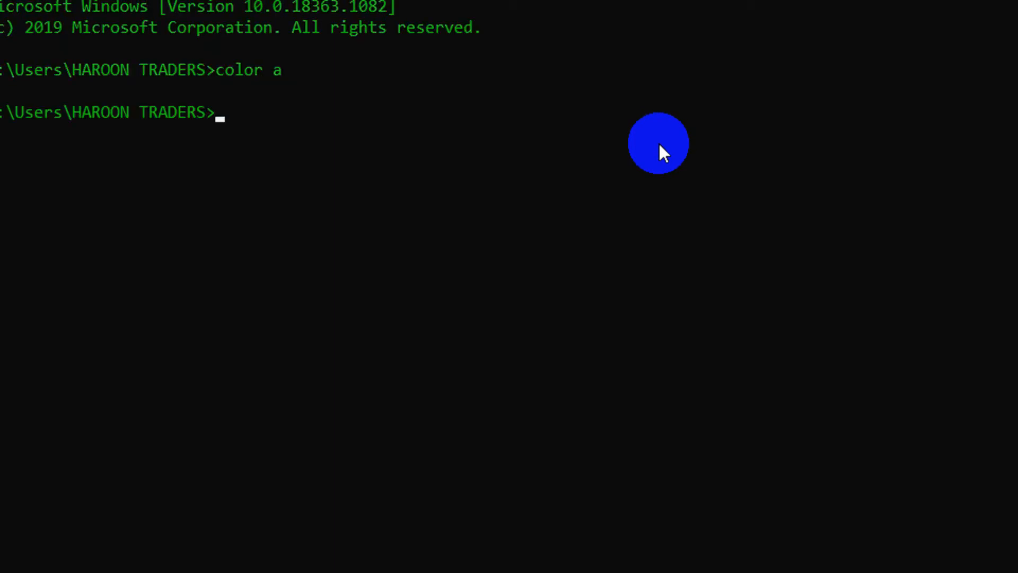
mouse_move(348, 341)
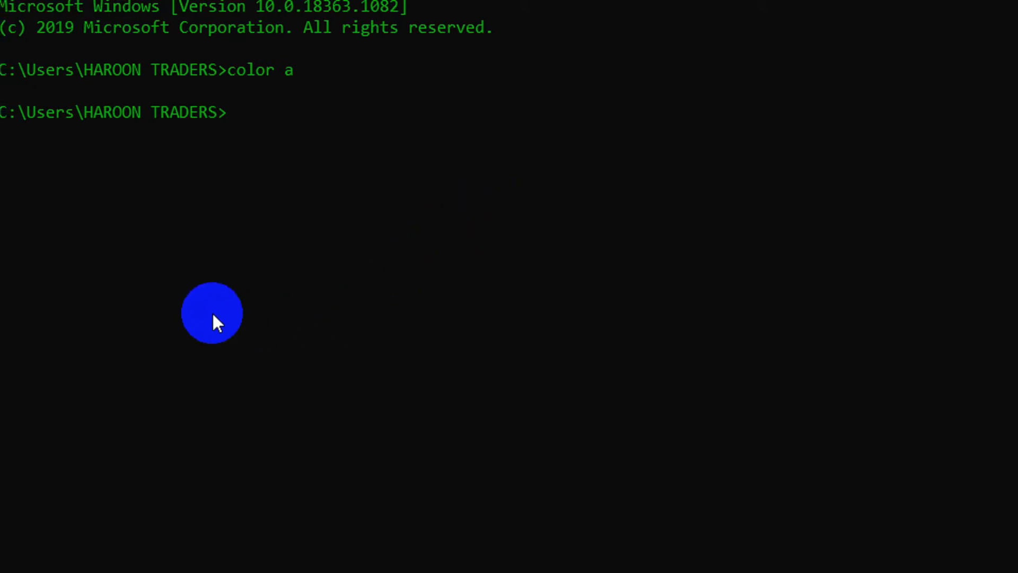
text(color)
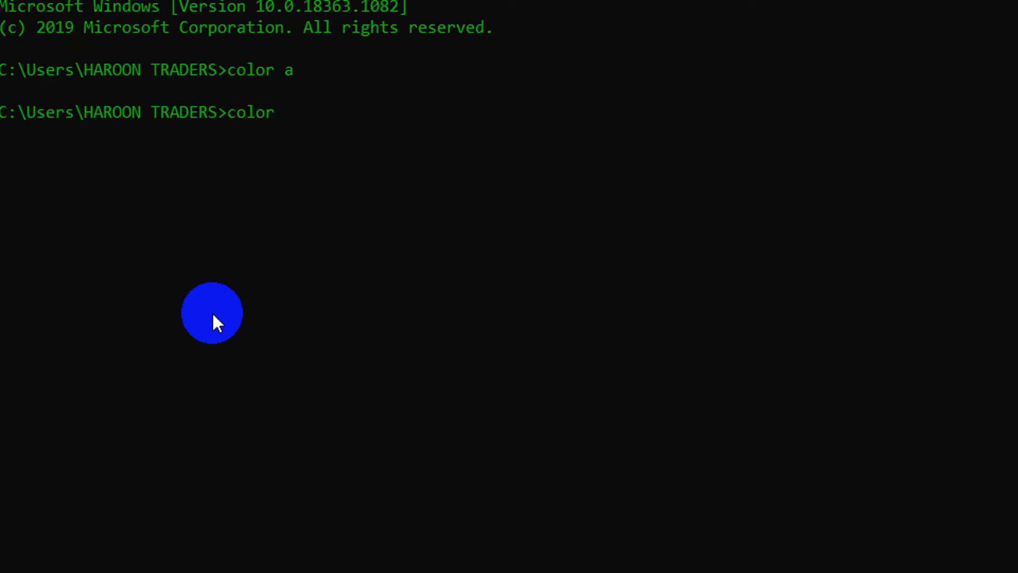
- Show the color ? help table, then run color 0a for light green on black
text(?)
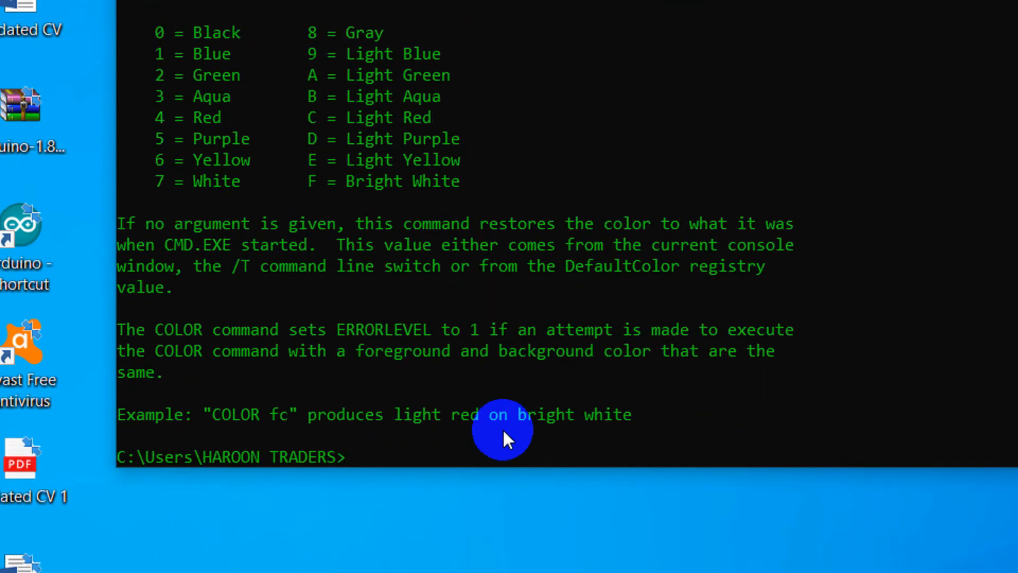
text(color 0a)
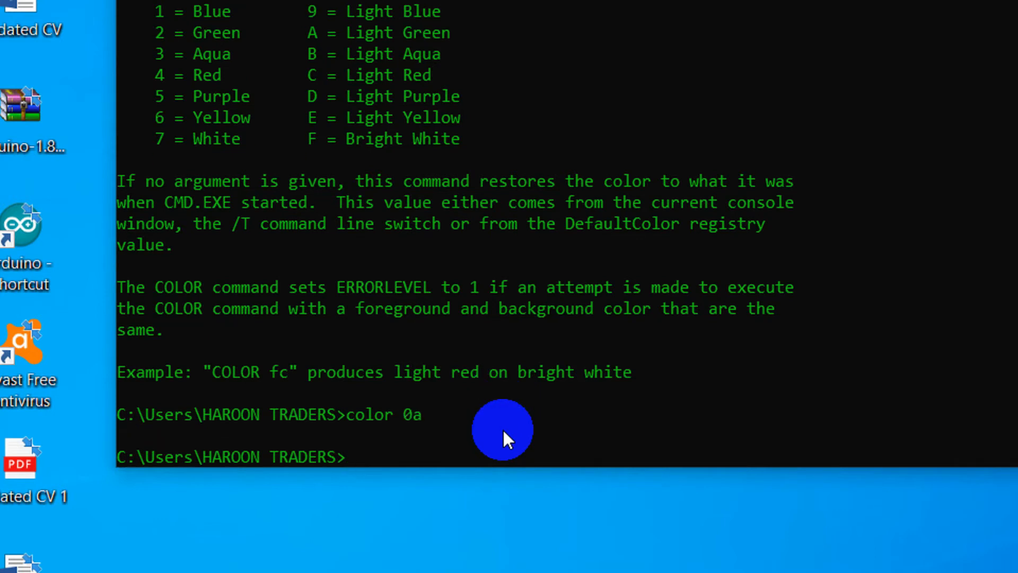
text(color 0)
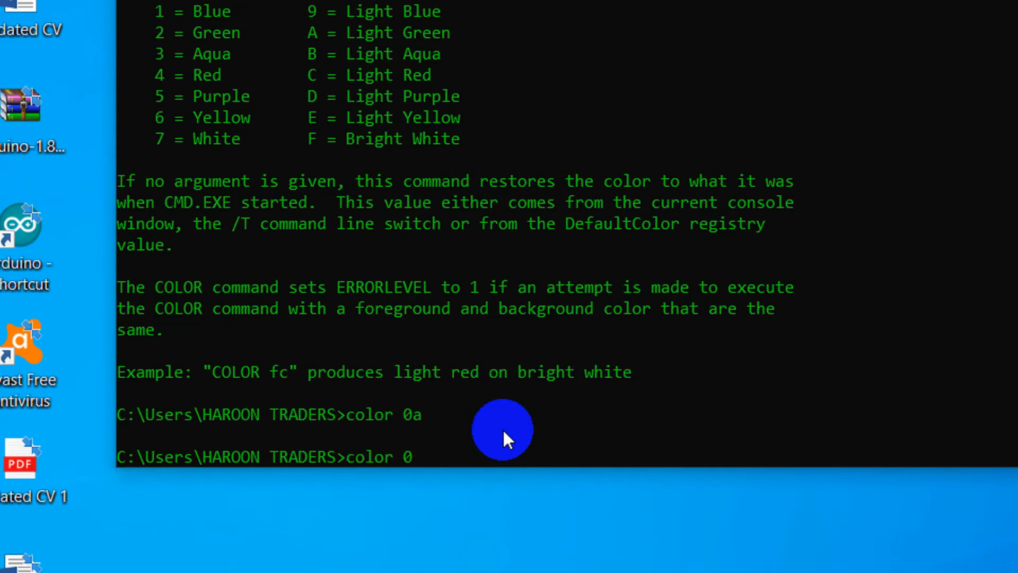
text(af)
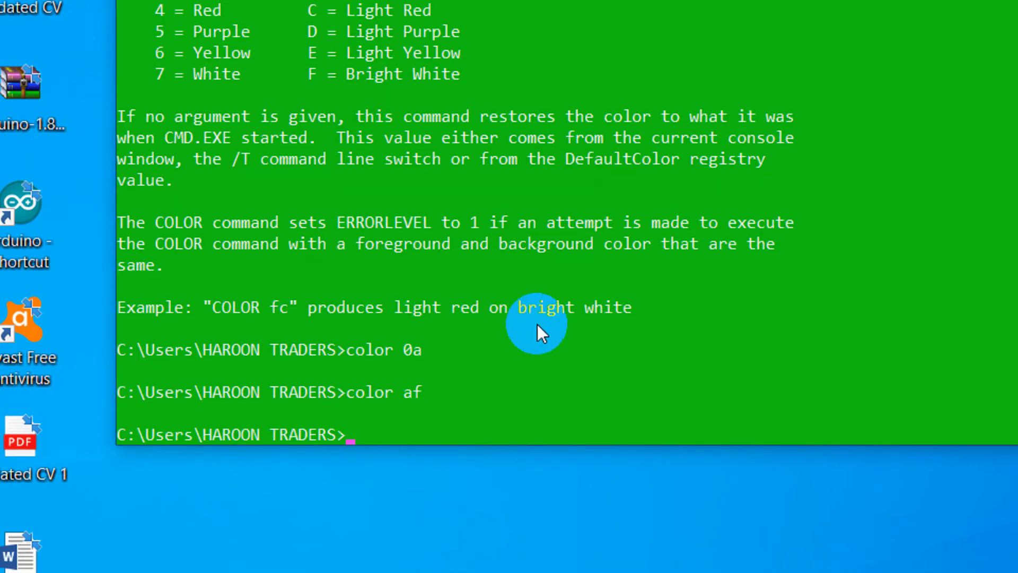
- Run color af, then edit it to color ad for light purple text on green
text(color af)
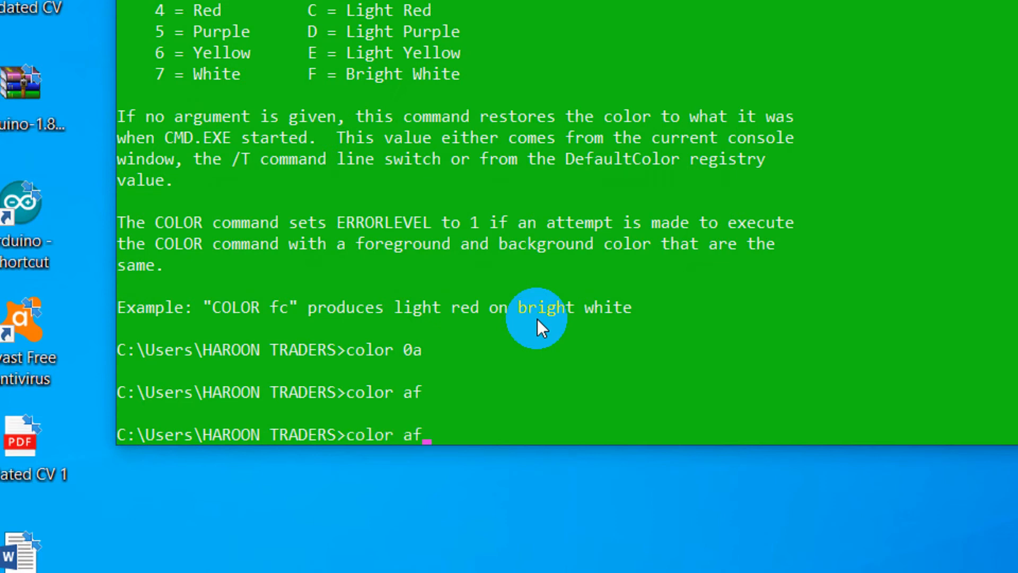
key(Backspace)
text(d)
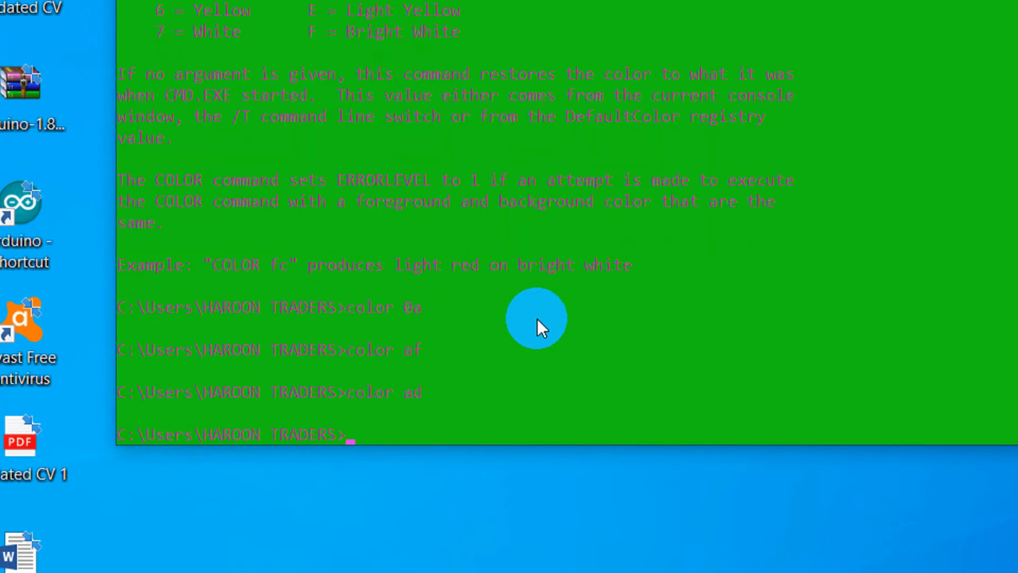
- Enter bare fa, then retry as color fa
text(fa)
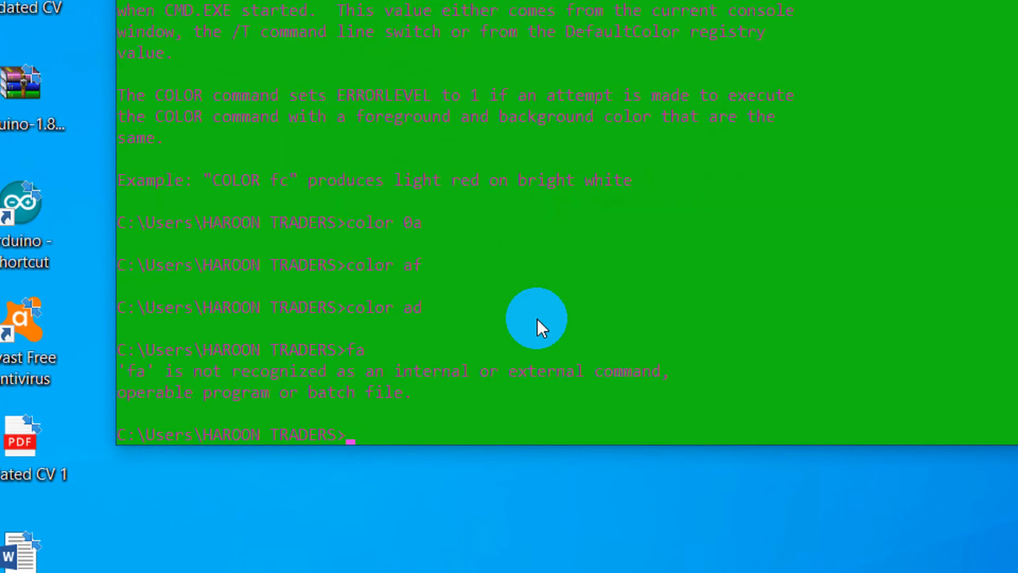
text(fa)
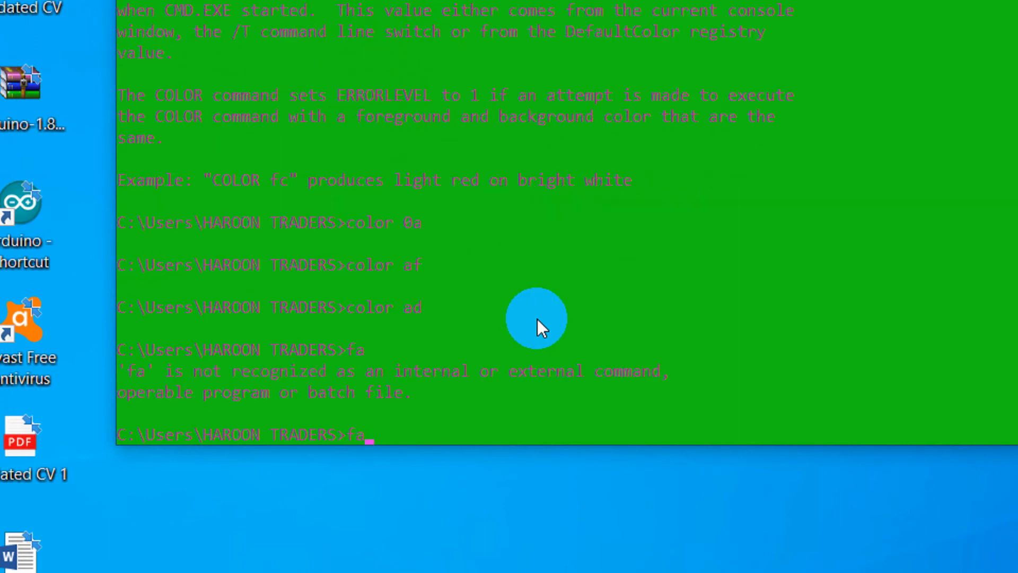
text(color)
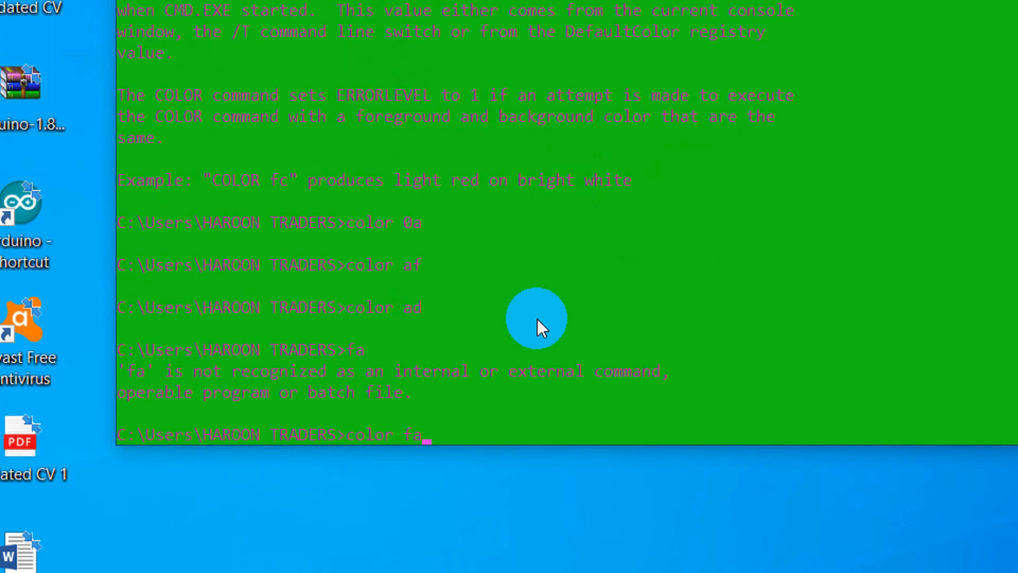
key(enter)
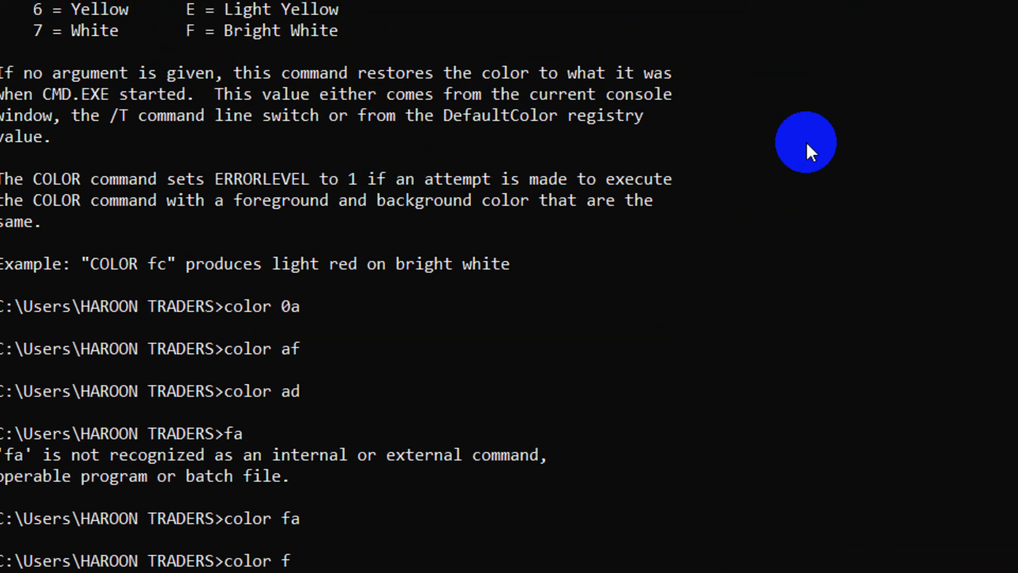
mouse_move(732, 271)
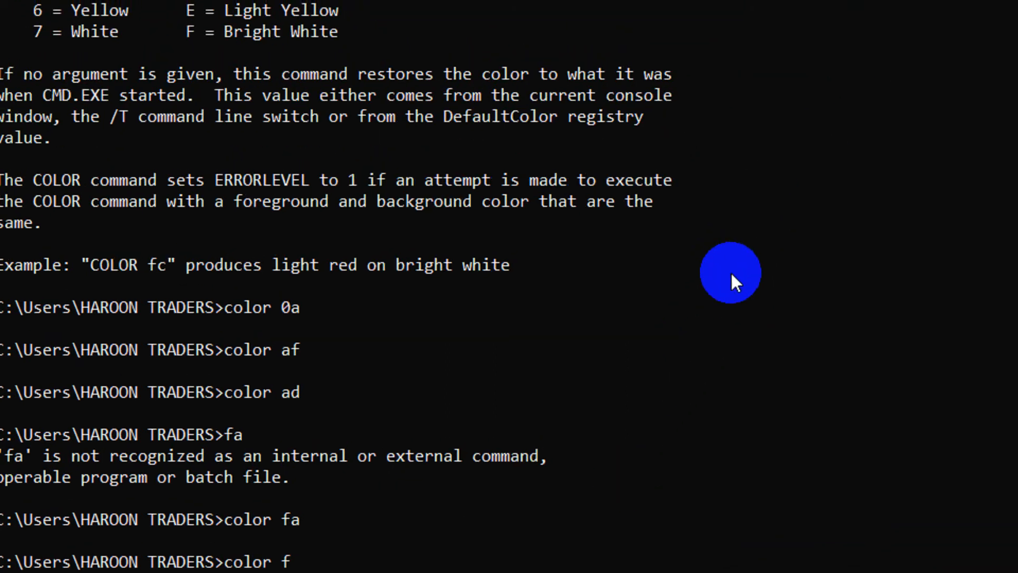
- Run color f to return to white text on black
key(Return)
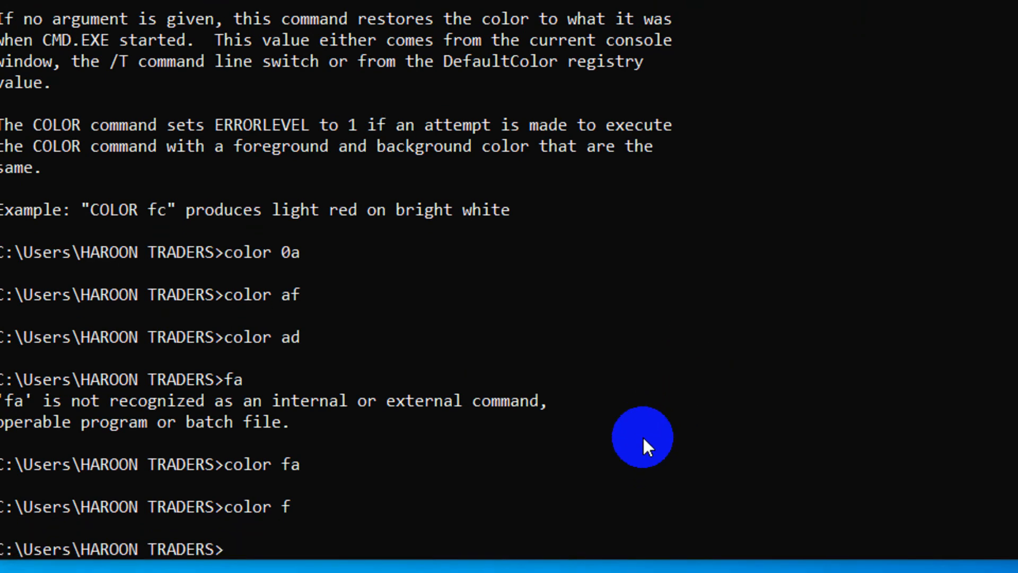